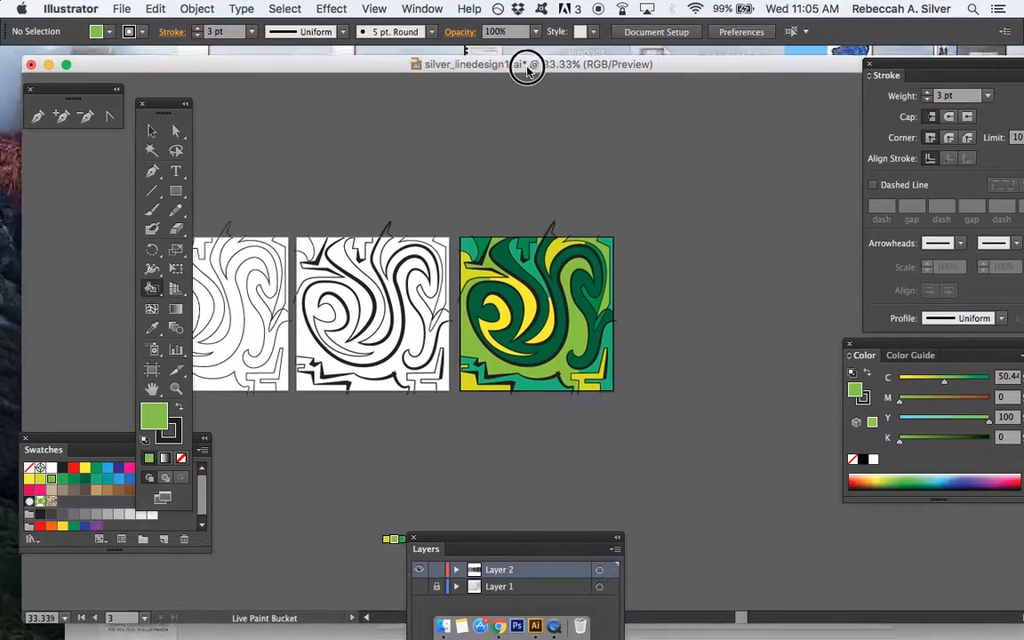
# Start a JPEG export named silver_linedesign and expand the save dialog
pyautogui.moveTo(527, 69); pyautogui.dragTo(551, 80)
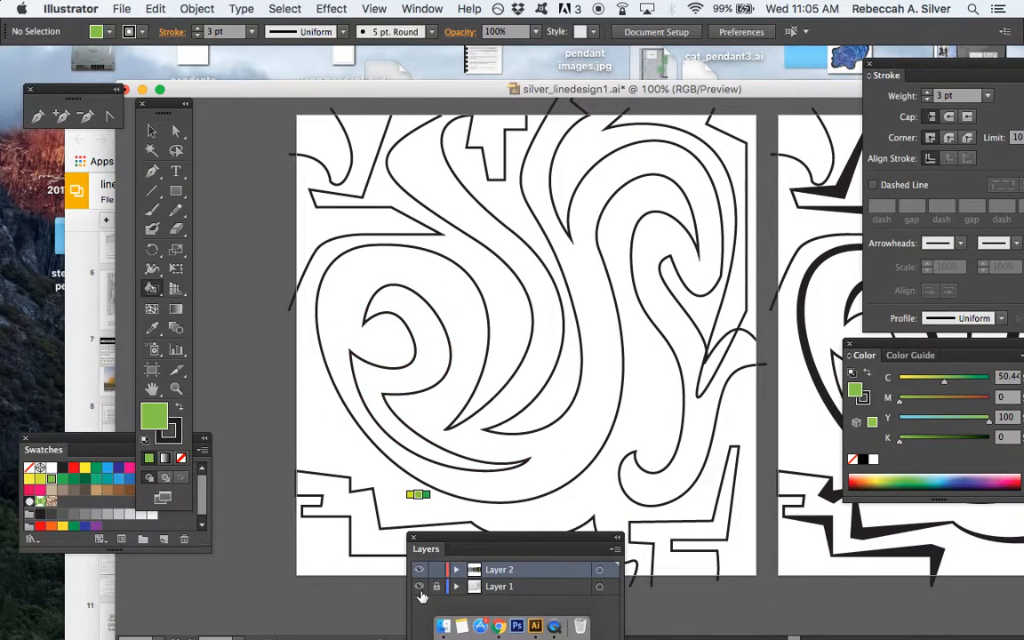
pyautogui.press('cmd+-')
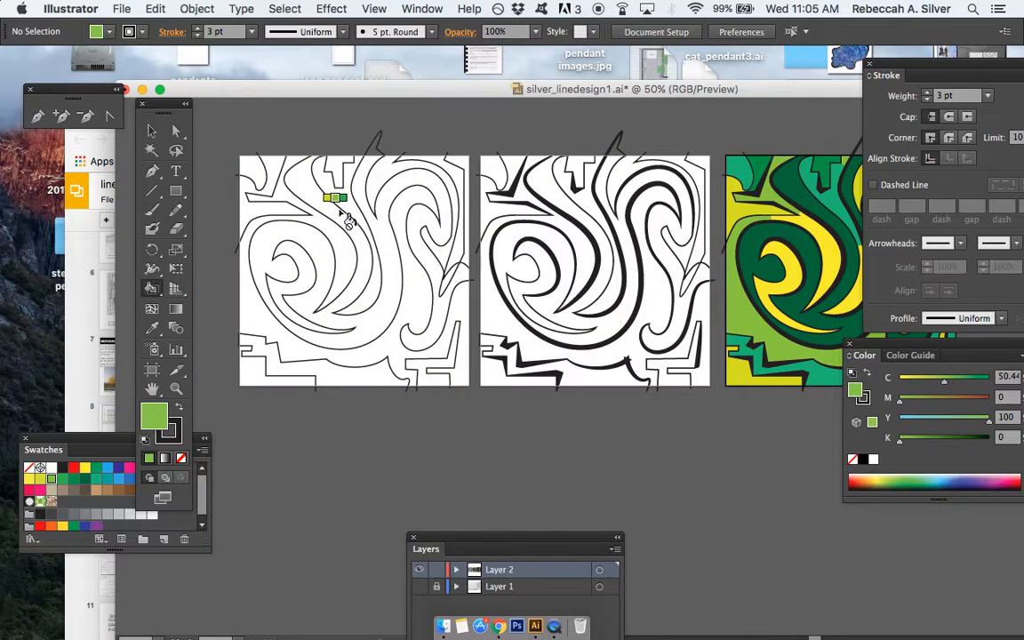
pyautogui.hscroll(-3)
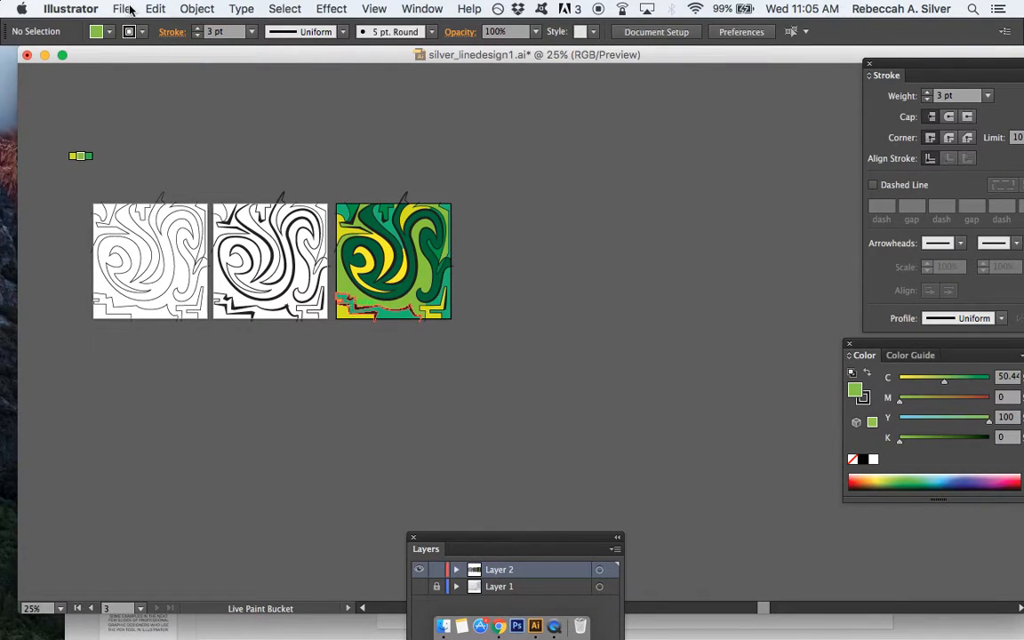
pyautogui.click(122, 9)
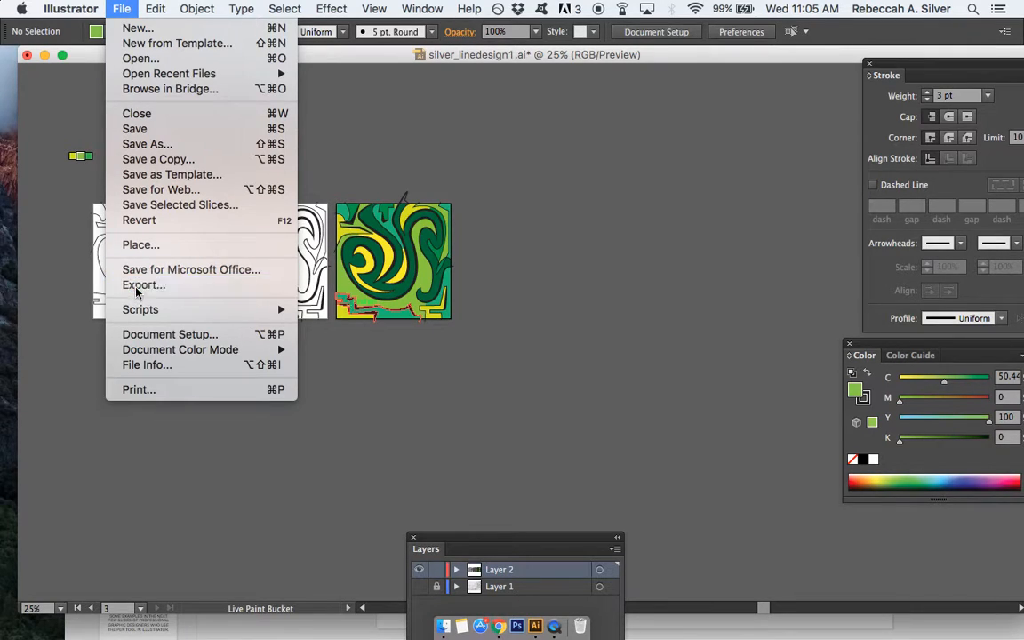
pyautogui.click(143, 285)
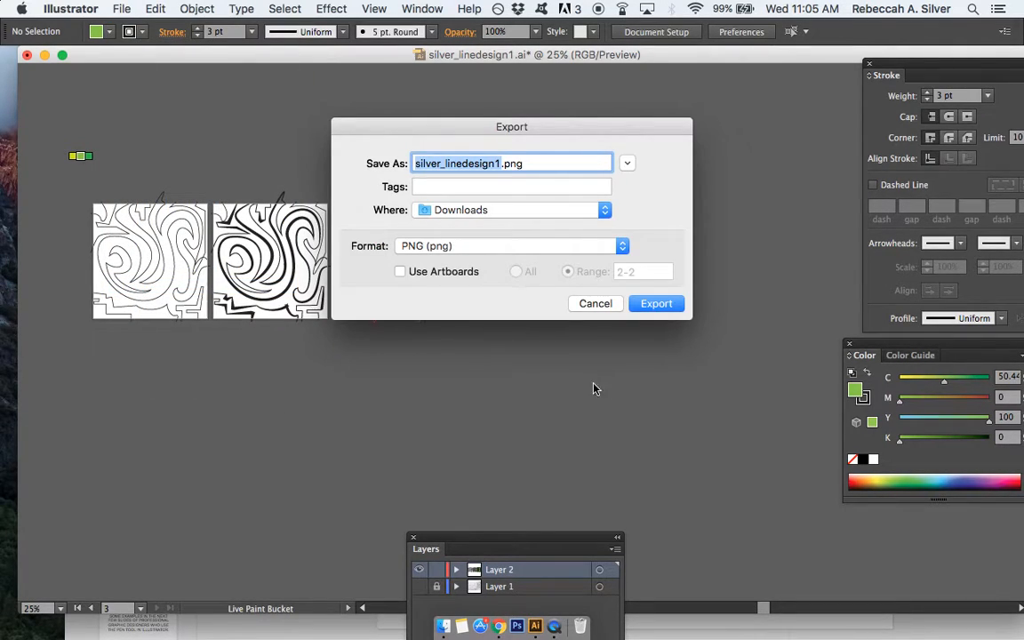
pyautogui.click(507, 245)
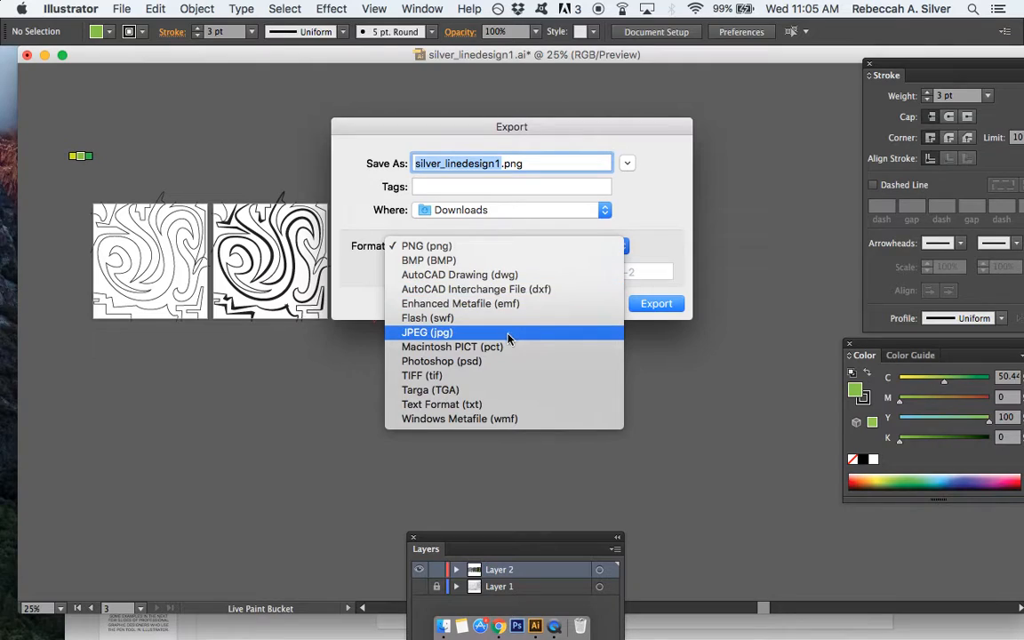
pyautogui.click(427, 331)
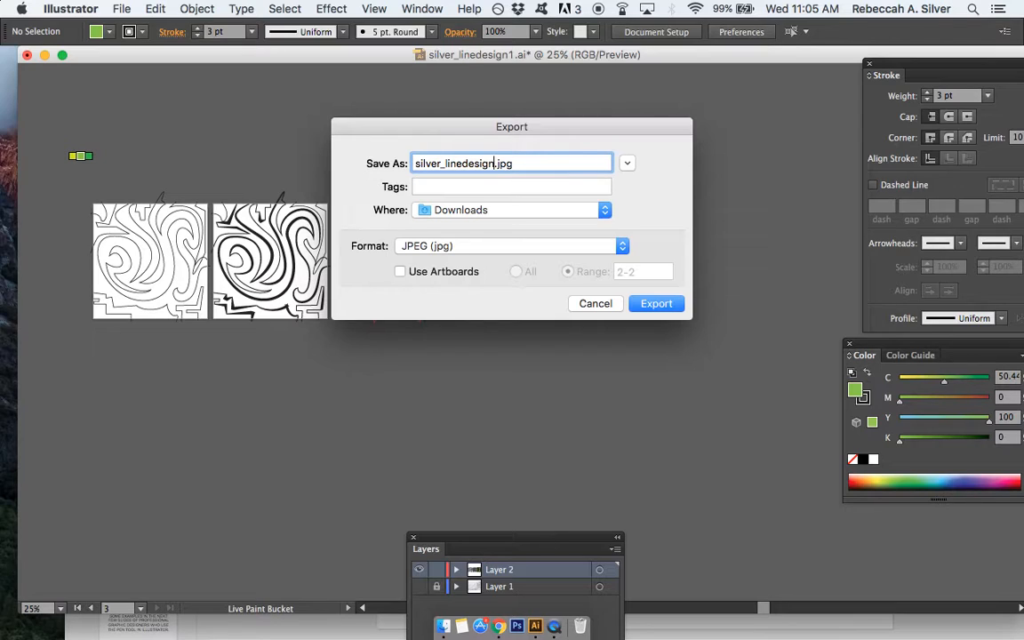
pyautogui.click(605, 210)
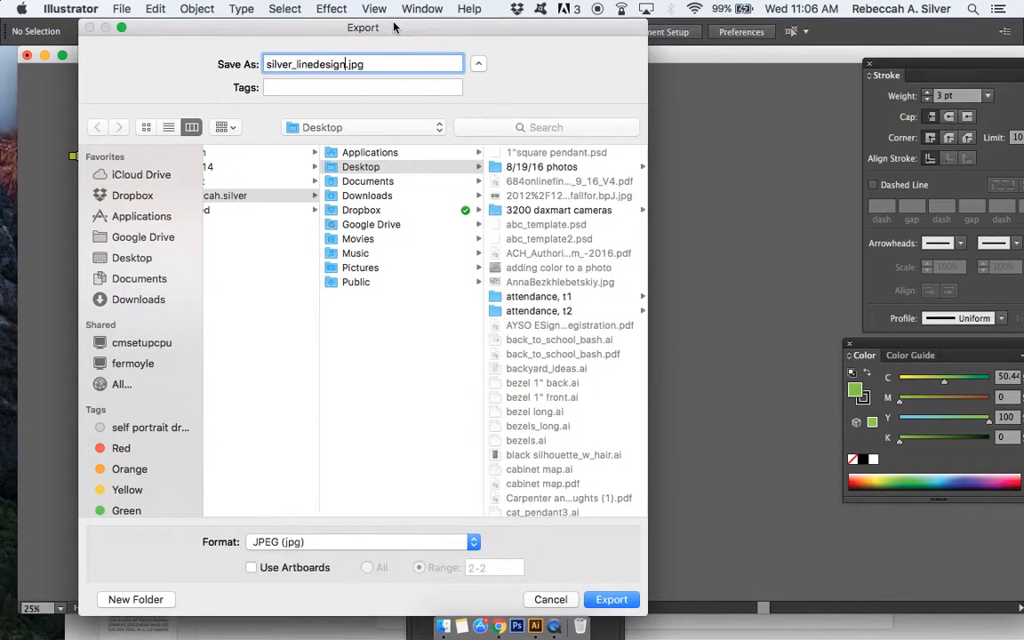
# Target the gd_t1_16/17 folder and enable Use Artboards with All selected
pyautogui.scroll(-3)
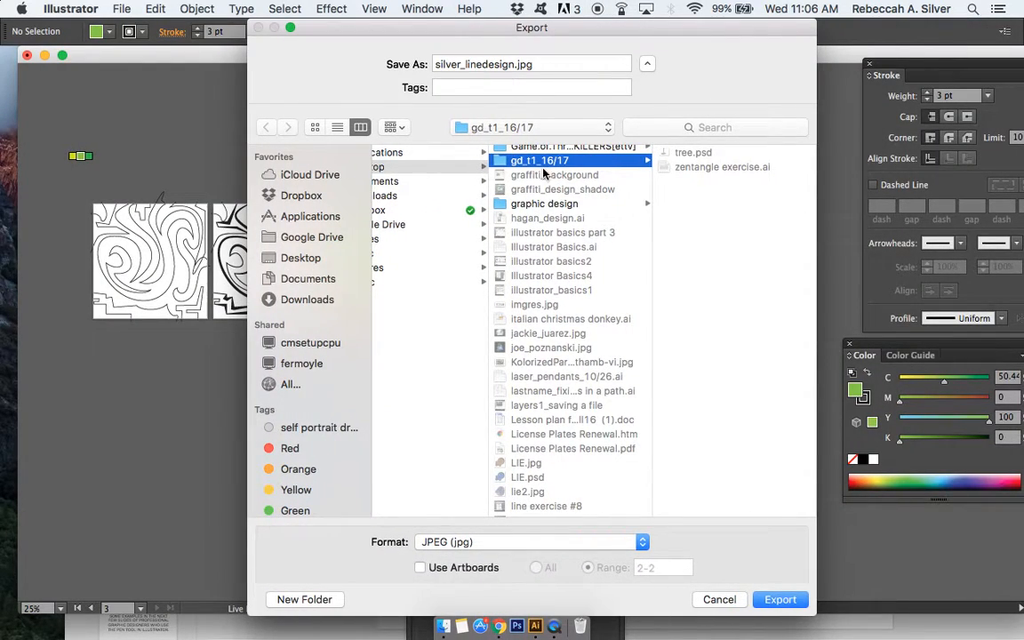
pyautogui.click(420, 567)
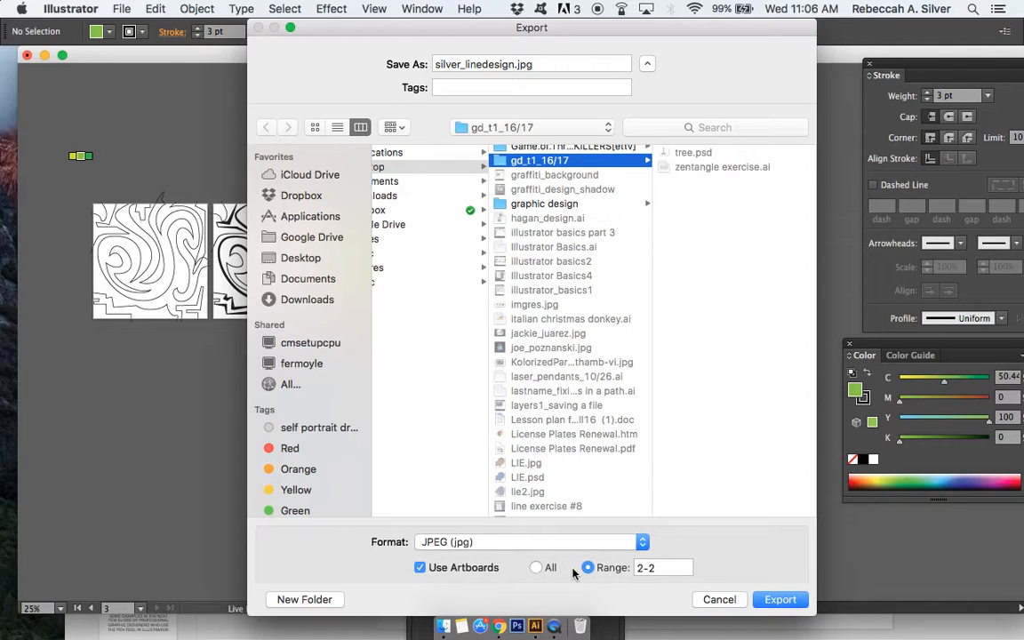
pyautogui.click(536, 567)
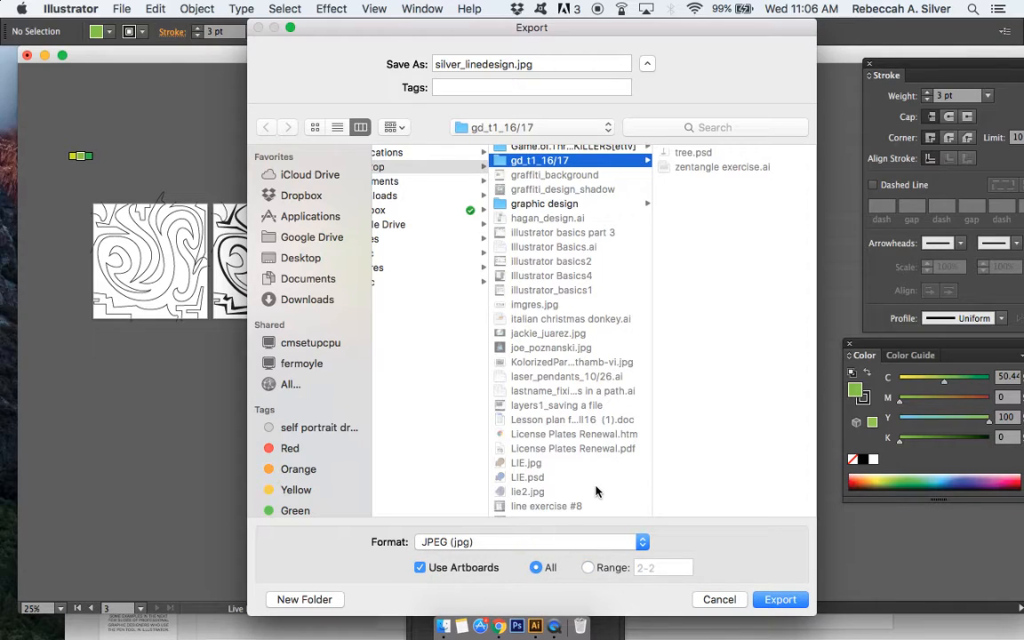
pyautogui.moveTo(587, 577)
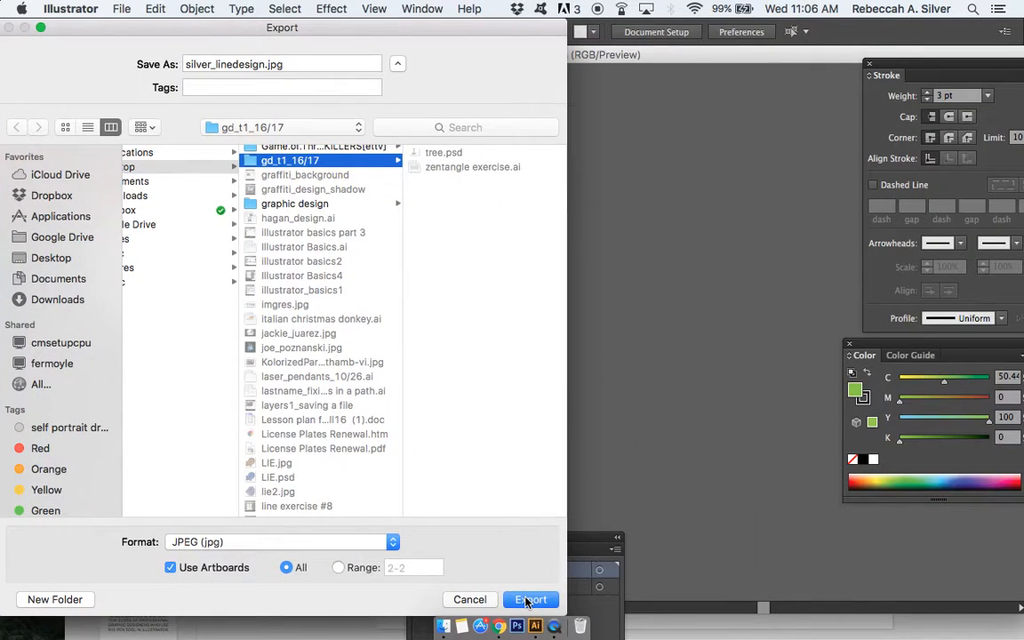
# Export and accept JPEG options at Maximum quality (10) and High 300 ppi resolution
pyautogui.click(531, 599)
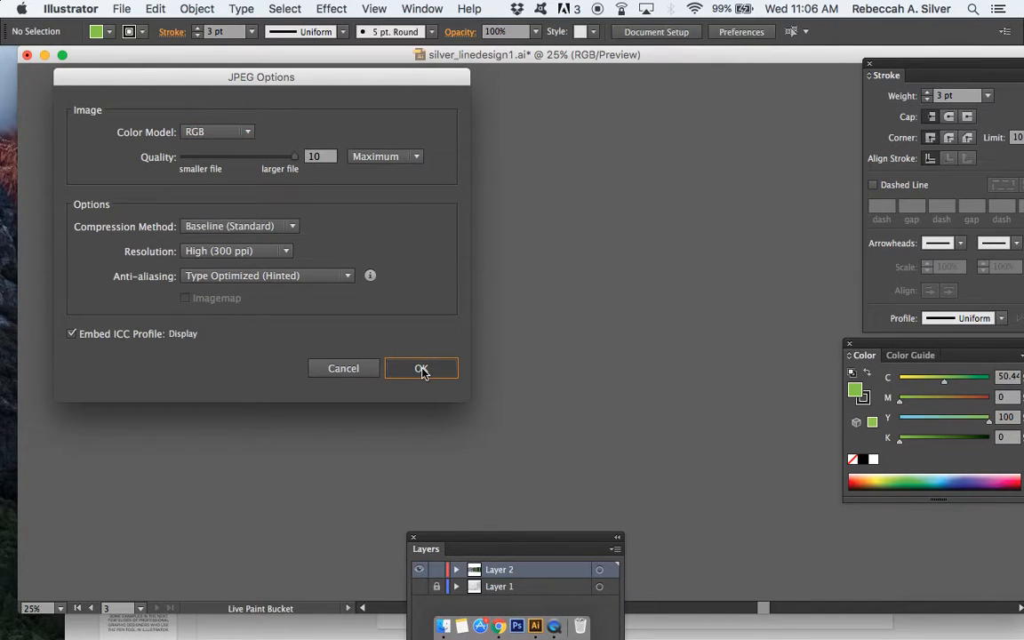
pyautogui.click(422, 368)
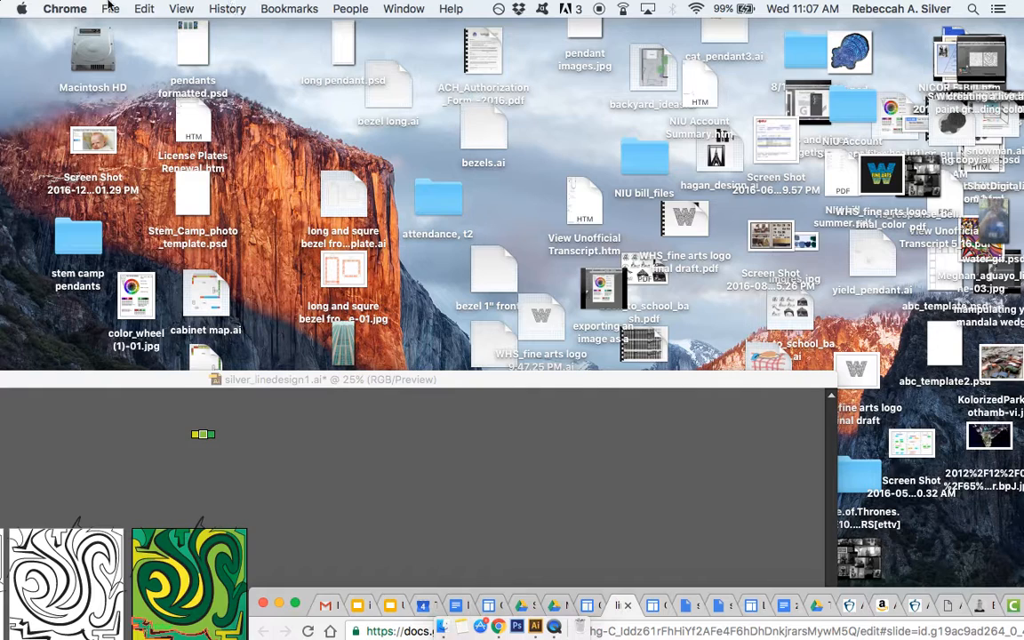
# Open a new Finder window on the Desktop folder
pyautogui.click(111, 8)
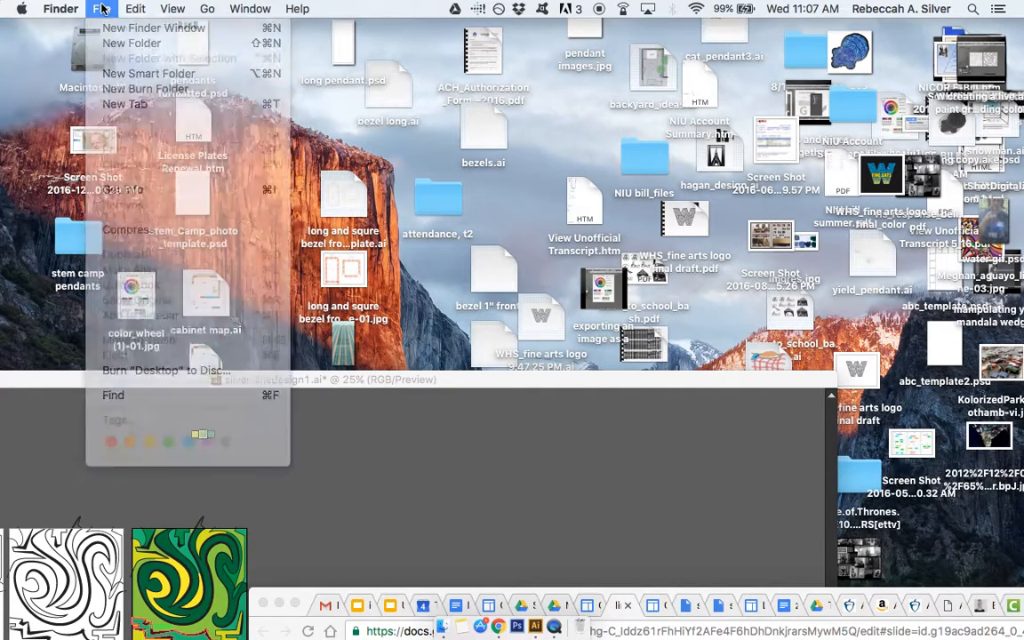
pyautogui.click(525, 213)
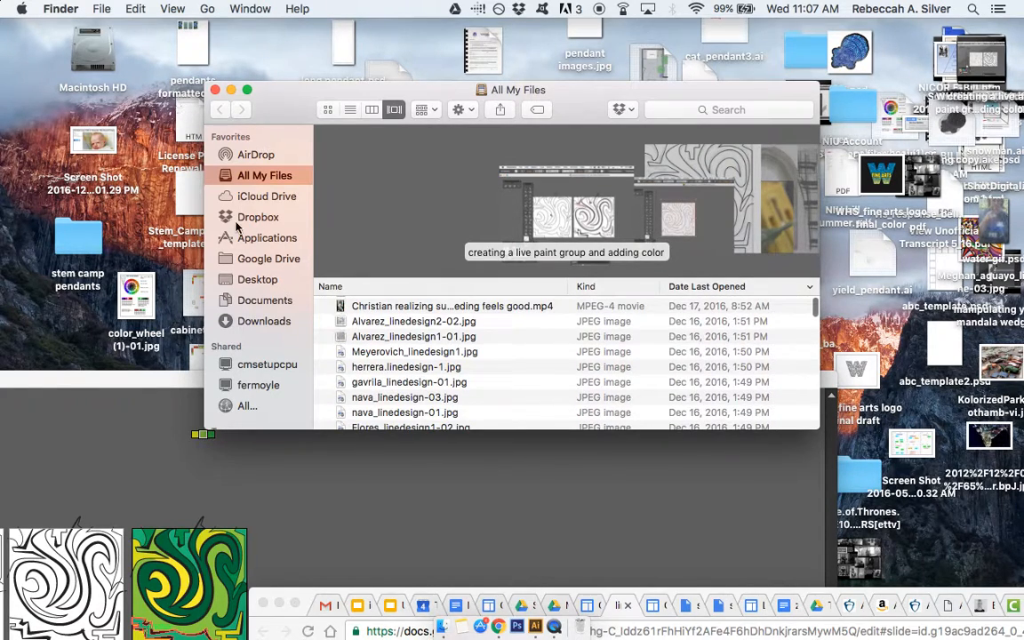
pyautogui.click(258, 280)
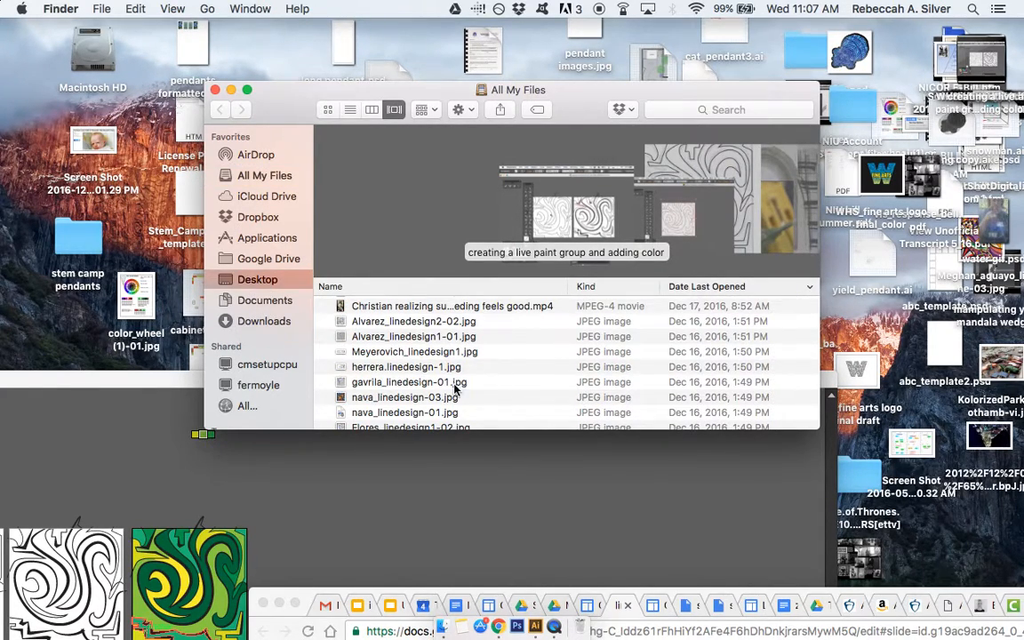